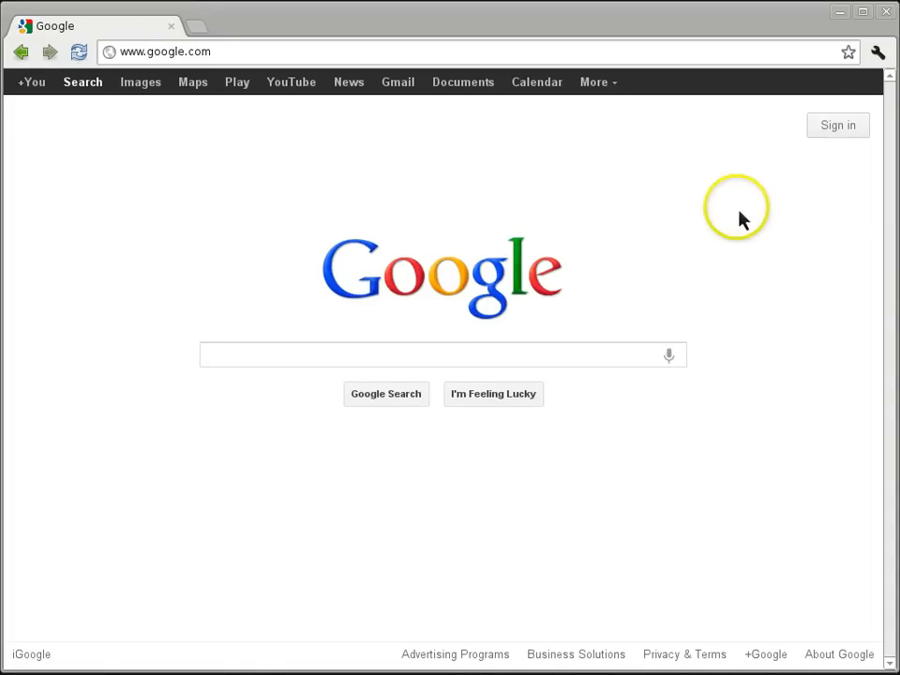
{"action": "left_click", "coordinate": [837, 125]}
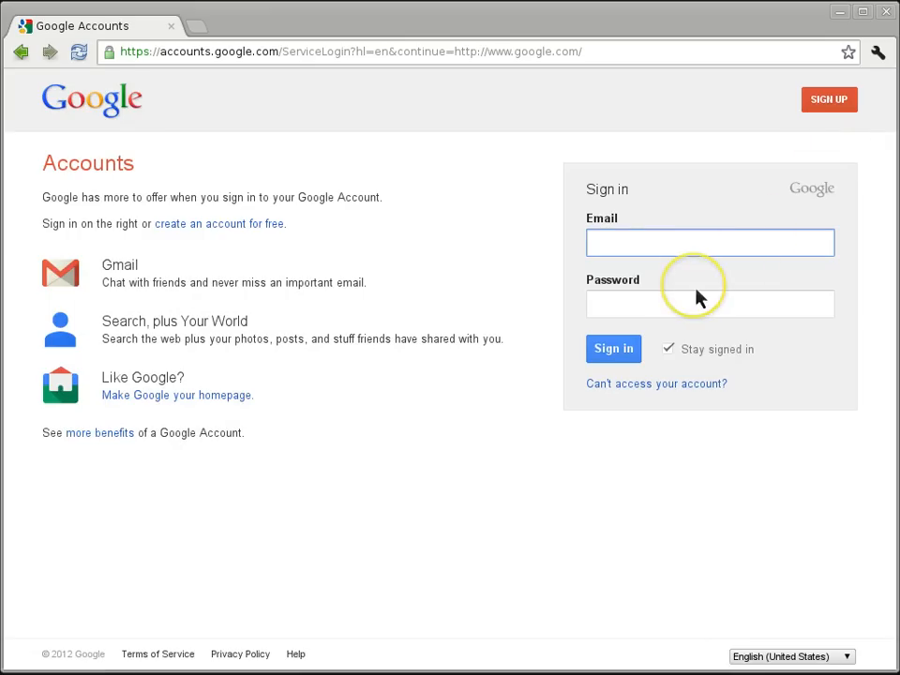
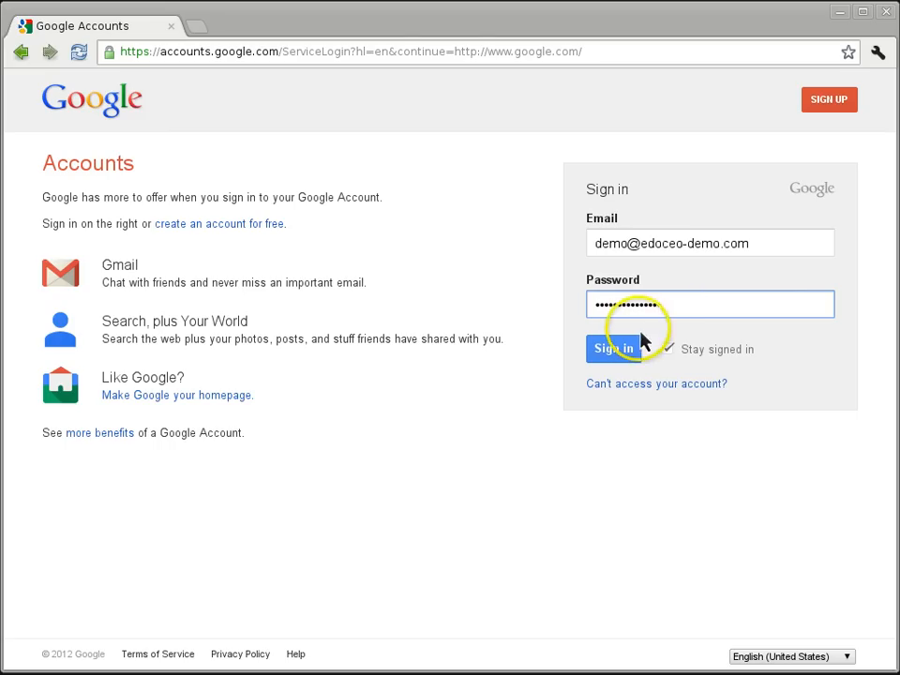
{"action": "left_click", "coordinate": [615, 349]}
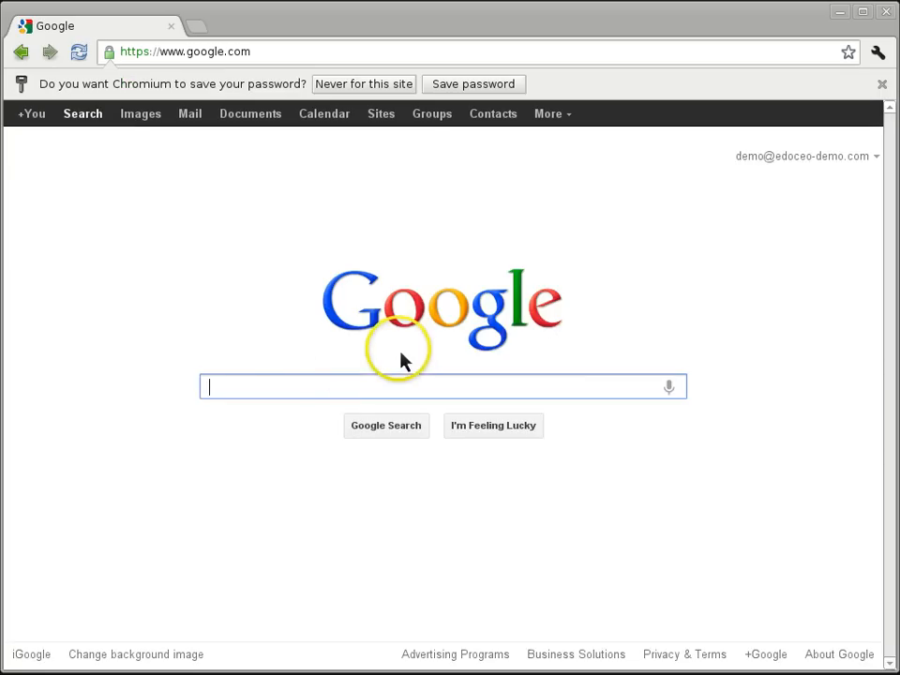
Go to the Account settings overview through the account email menu at top right
{"action": "left_click", "coordinate": [802, 156]}
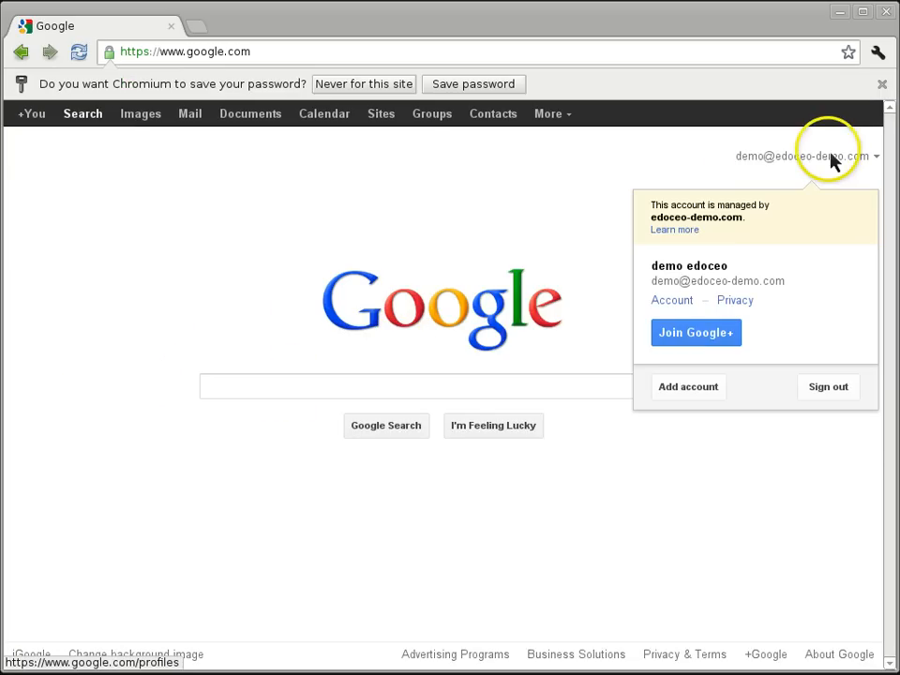
{"action": "mouse_move", "coordinate": [672, 300]}
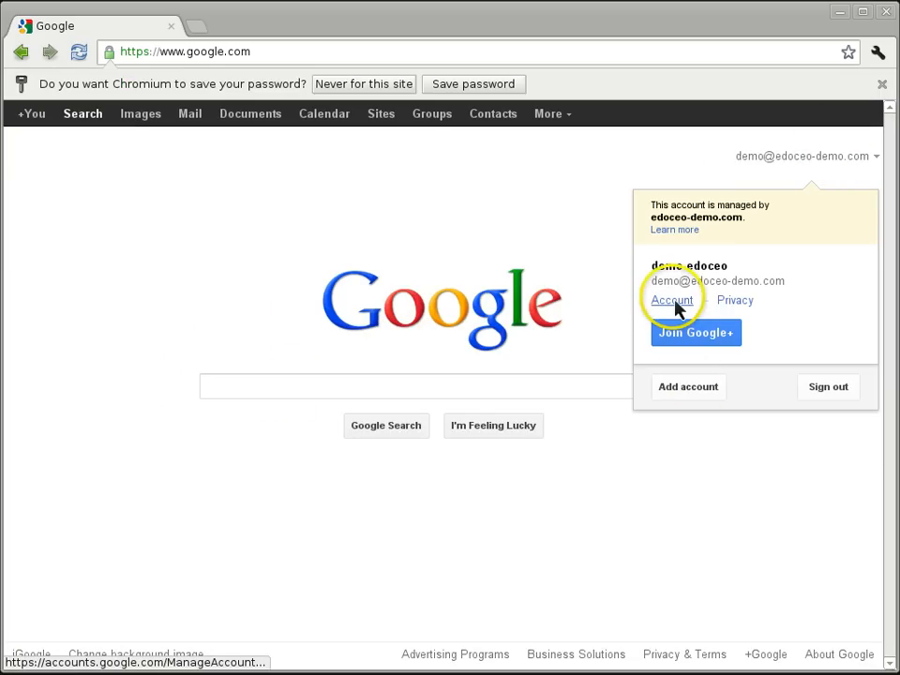
{"action": "left_click", "coordinate": [672, 300]}
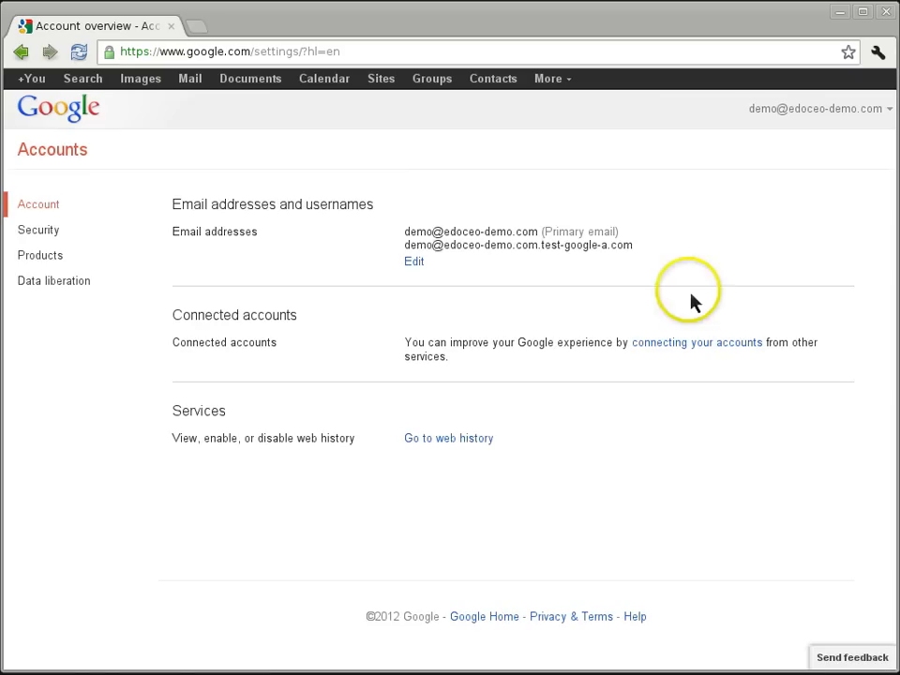
{"action": "mouse_move", "coordinate": [788, 108]}
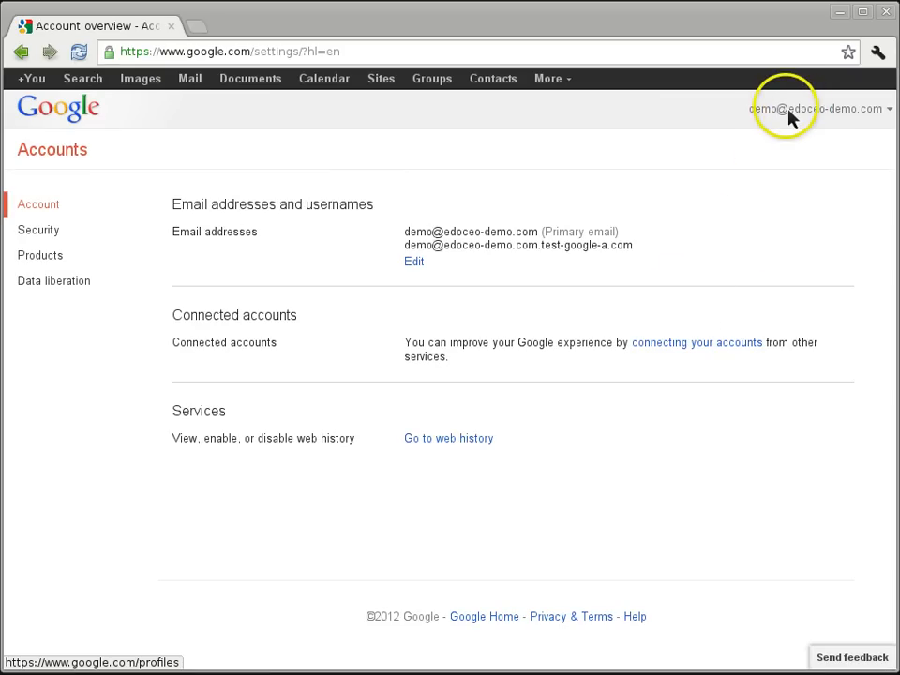
{"action": "mouse_move", "coordinate": [191, 78]}
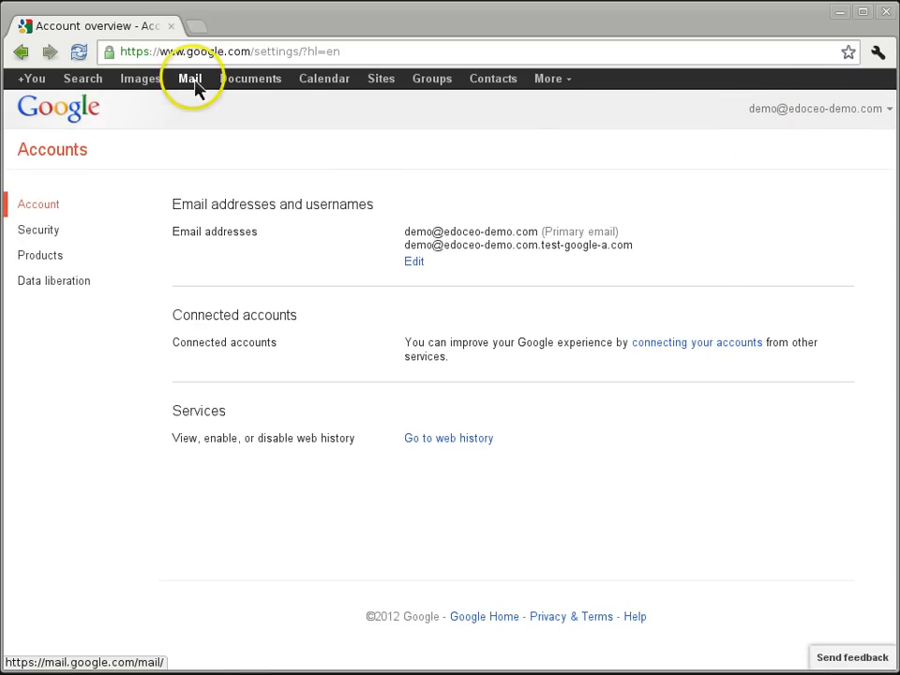
Open the Gmail inbox, then reopen Account settings from the account menu in a new tab
{"action": "left_click", "coordinate": [190, 77]}
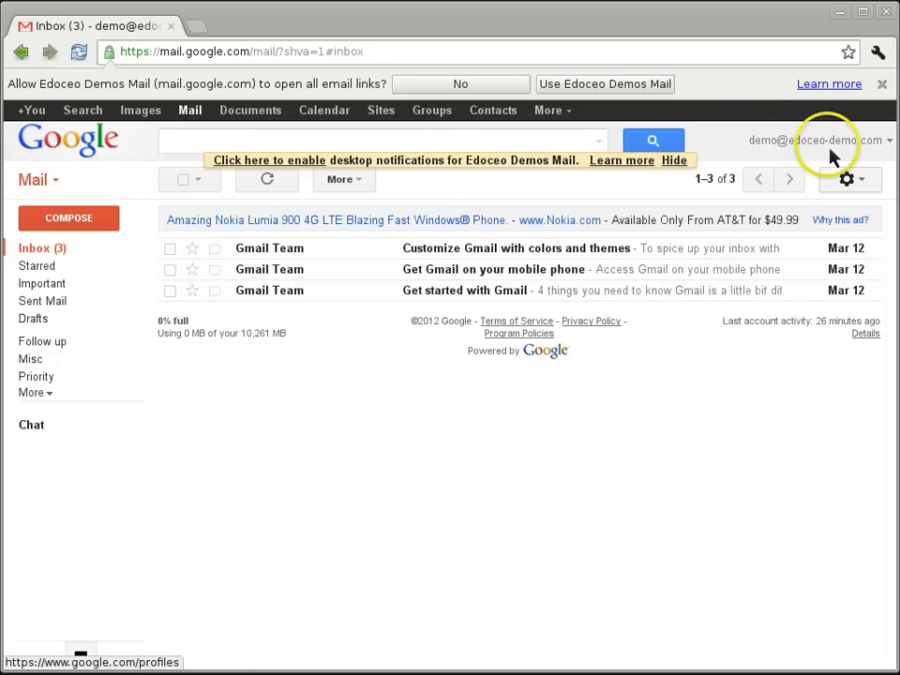
{"action": "left_click", "coordinate": [802, 139]}
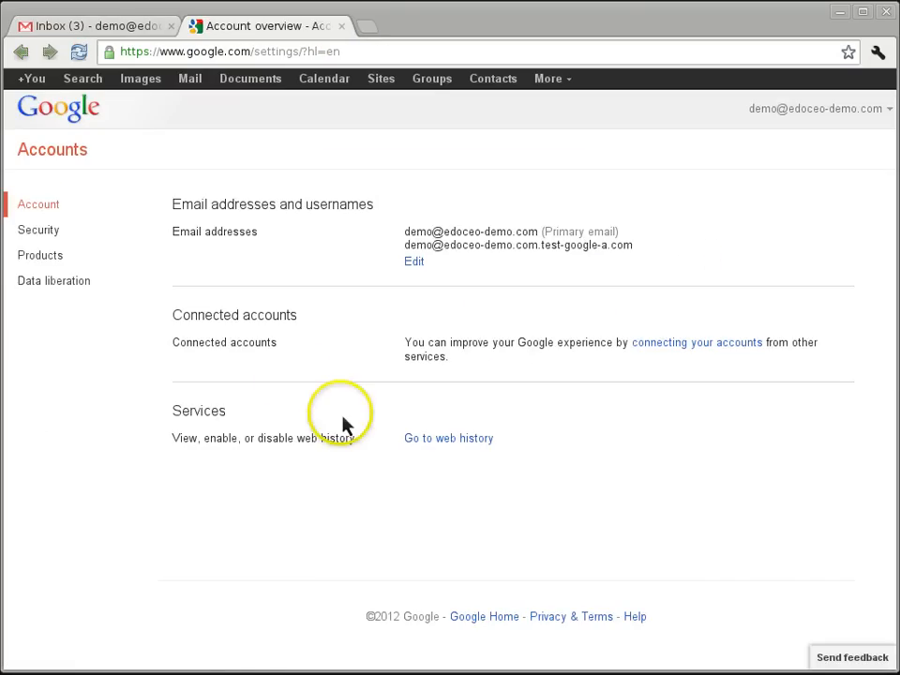
Under Security, replace the current password with a new strong password and save
{"action": "left_click", "coordinate": [39, 230]}
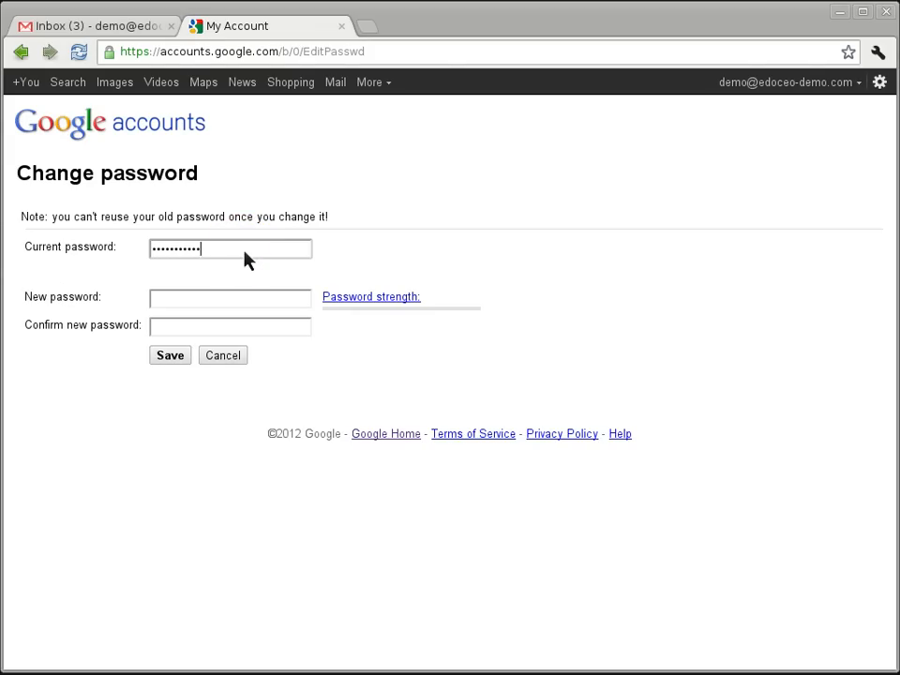
{"action": "left_click", "coordinate": [230, 298]}
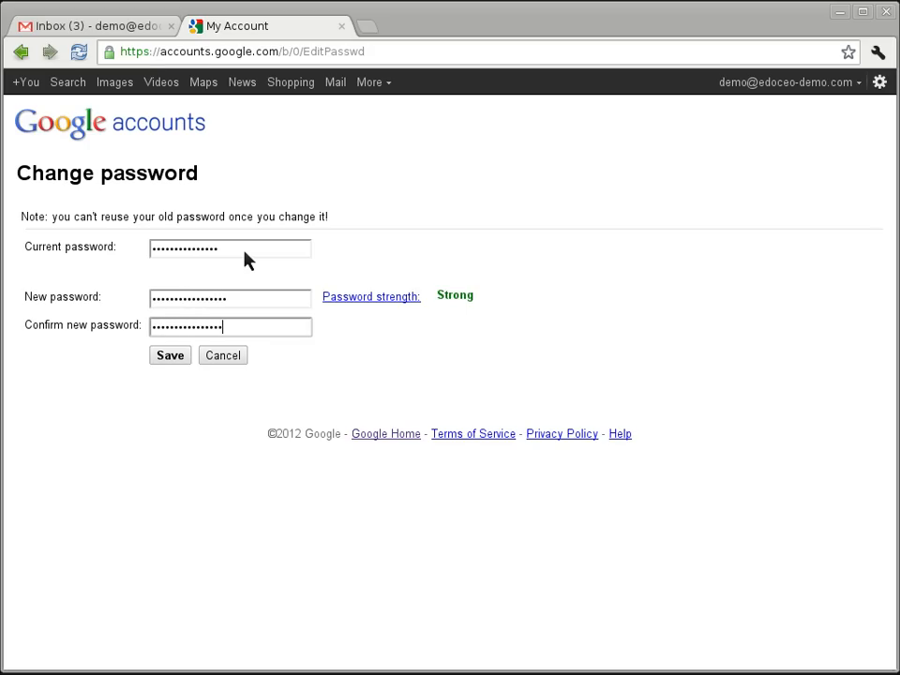
{"action": "left_click", "coordinate": [170, 356]}
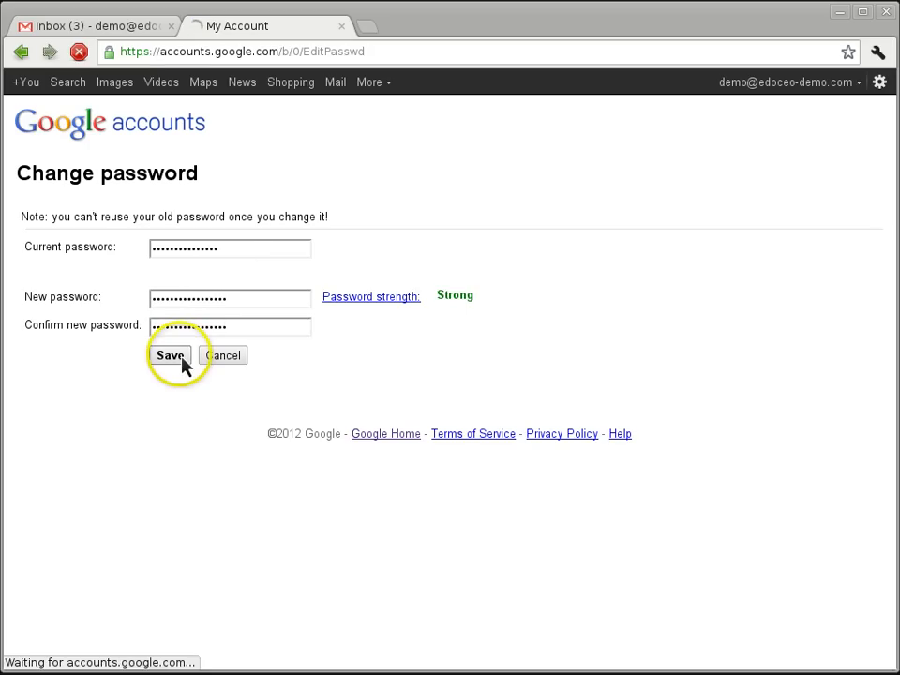
{"action": "left_click", "coordinate": [169, 356]}
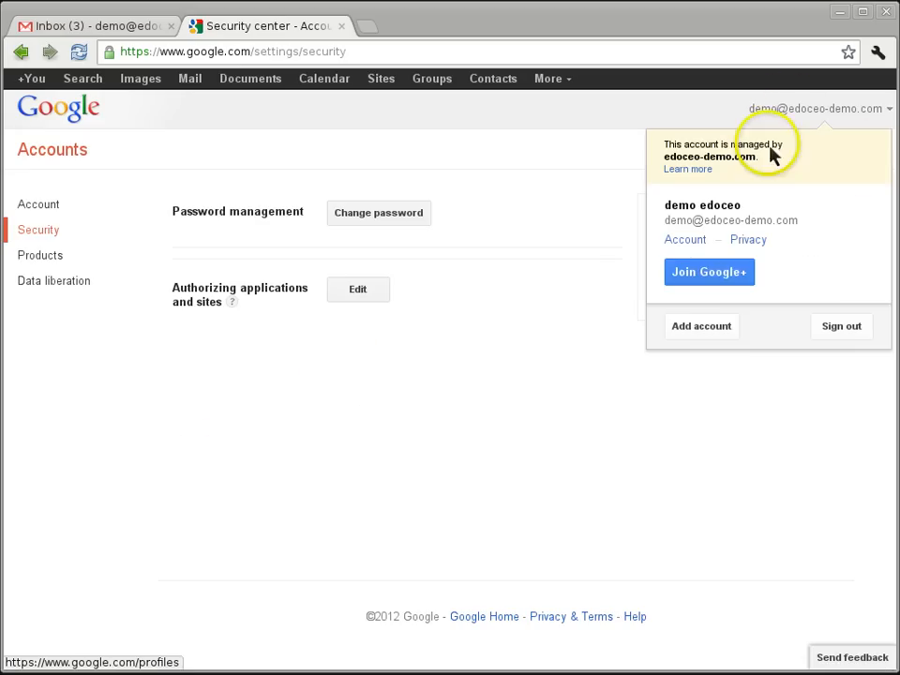
Sign out, then sign back in using the new password
{"action": "left_click", "coordinate": [841, 325]}
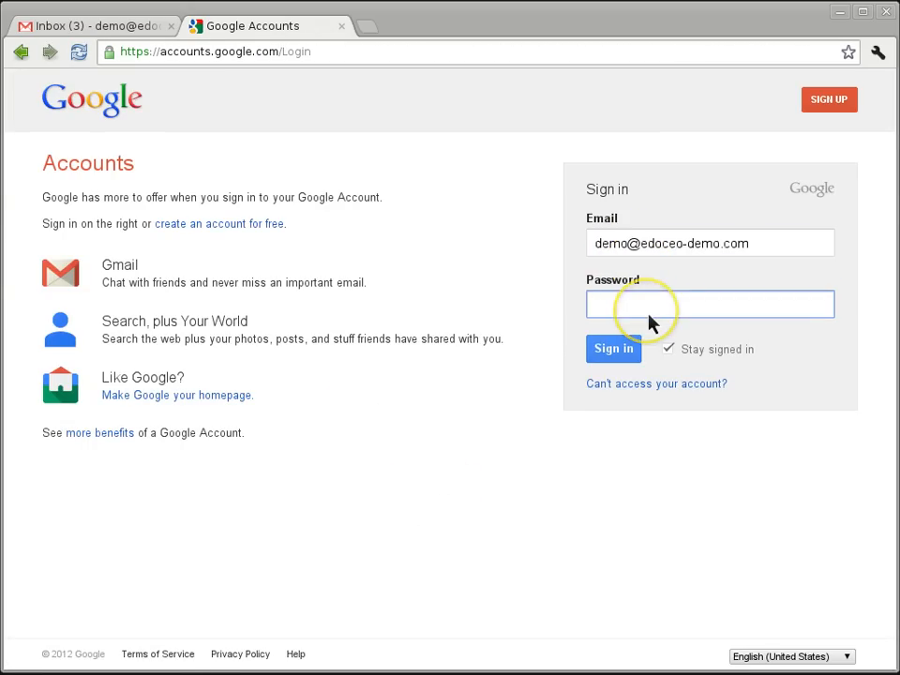
{"action": "type", "text": "password"}
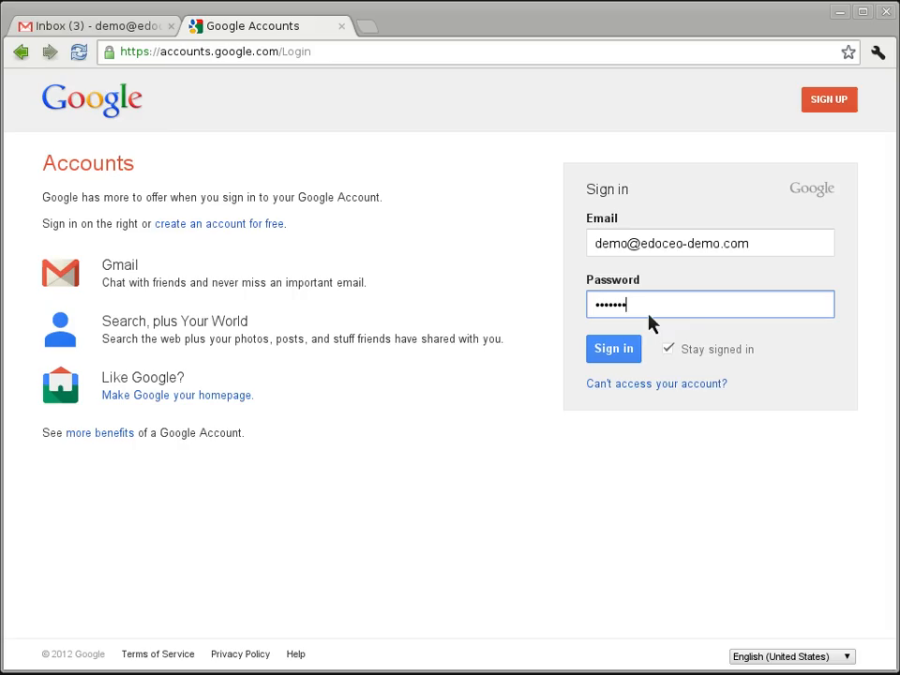
{"action": "type", "text": "password"}
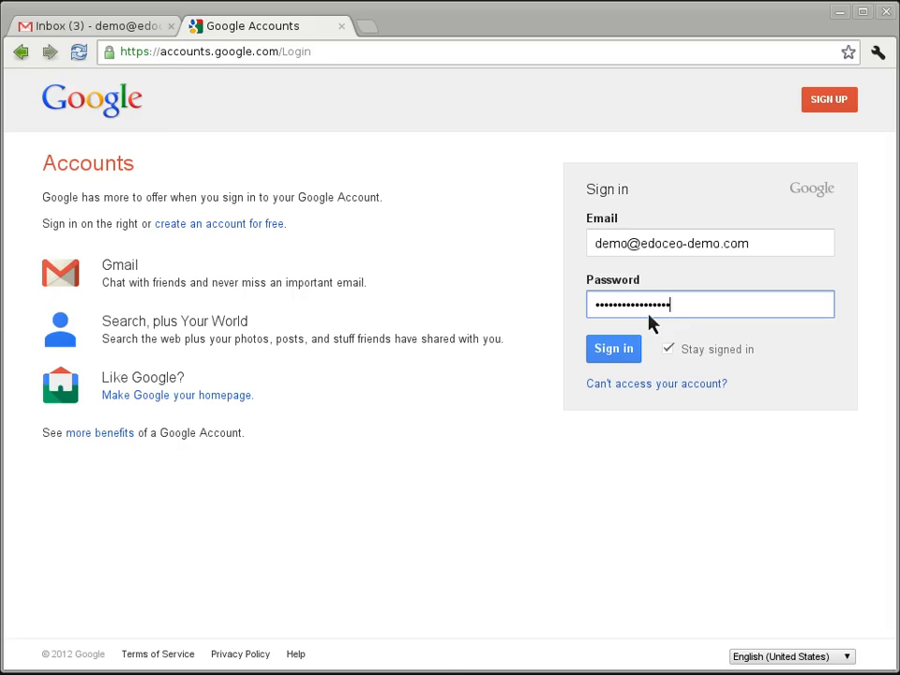
{"action": "left_click", "coordinate": [614, 348]}
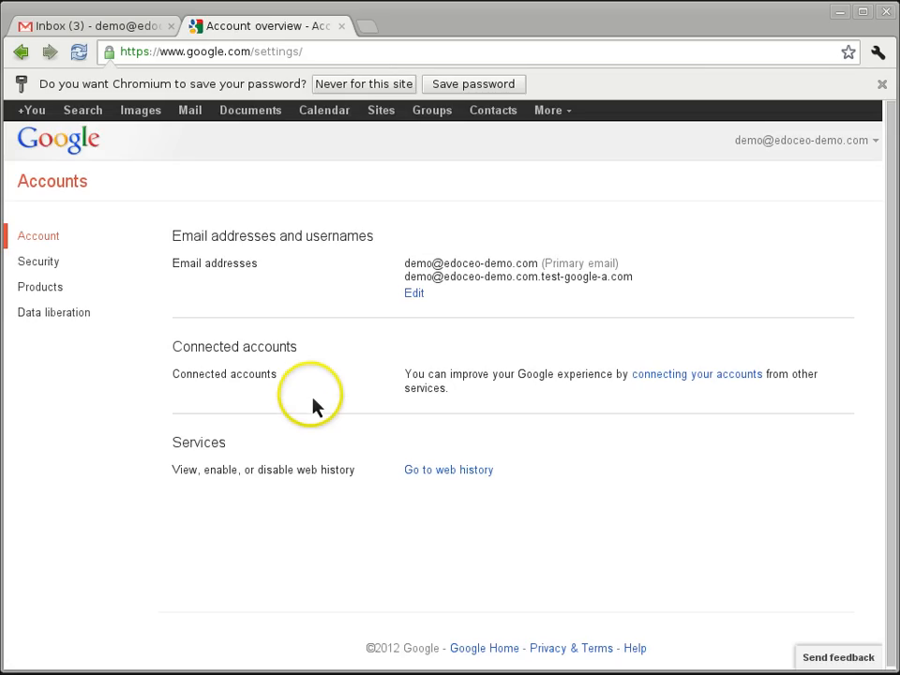